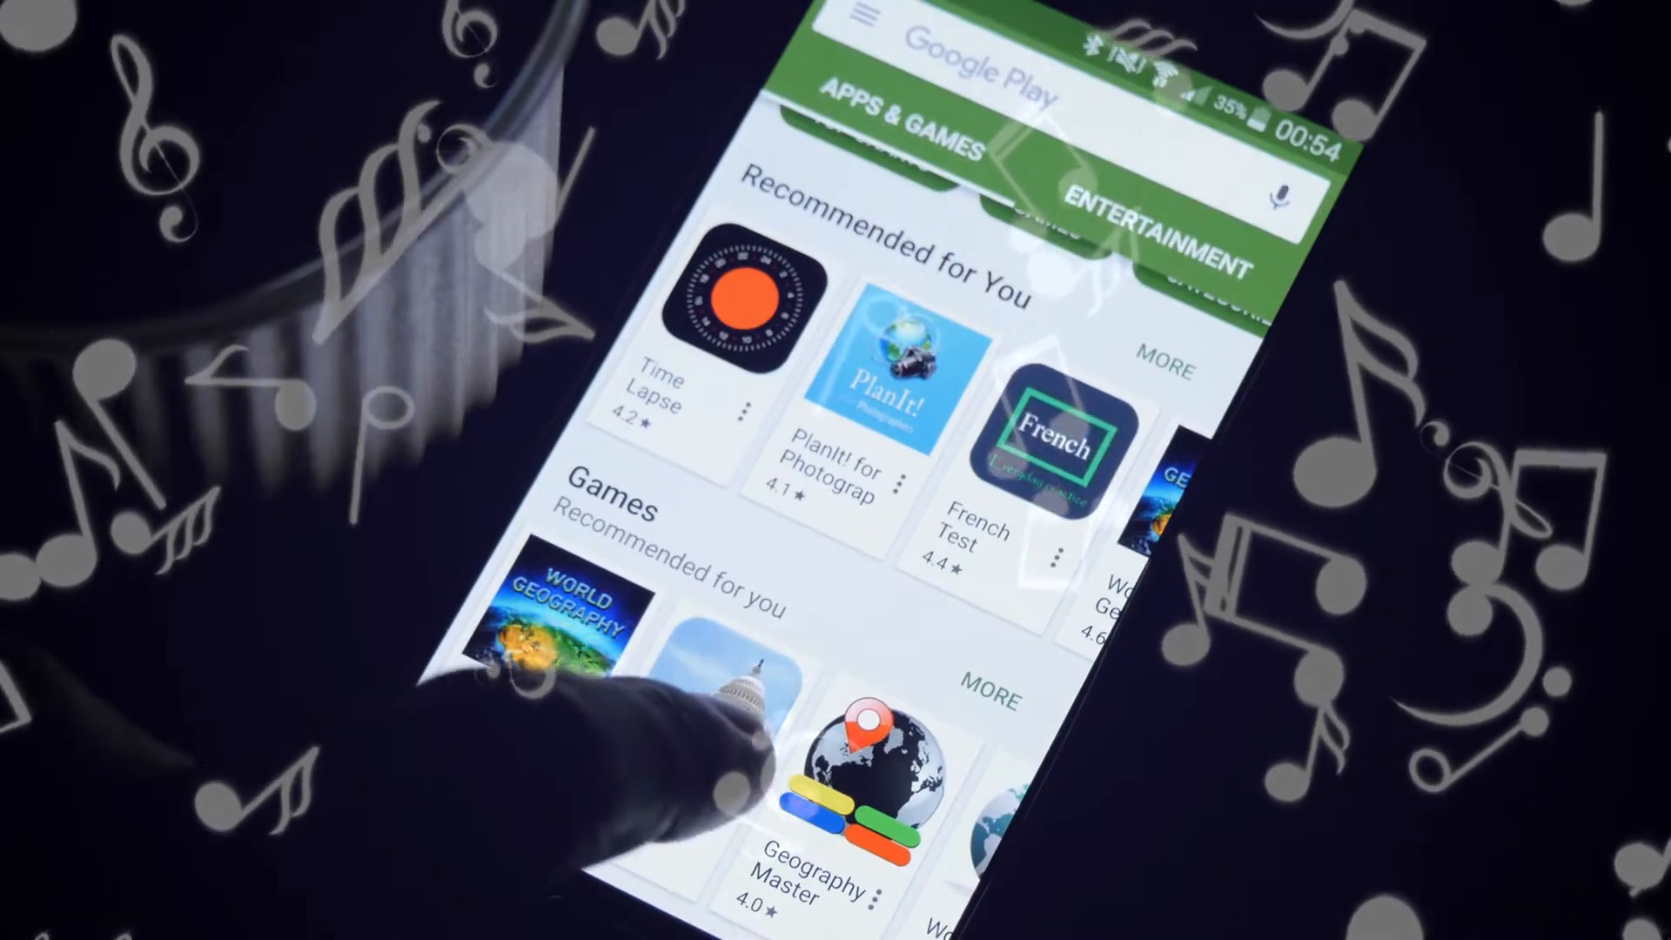
# Step: With the Galaxy S10 connected for USB file transfer, open Quick access in File Explorer
pyautogui.scroll(-3)
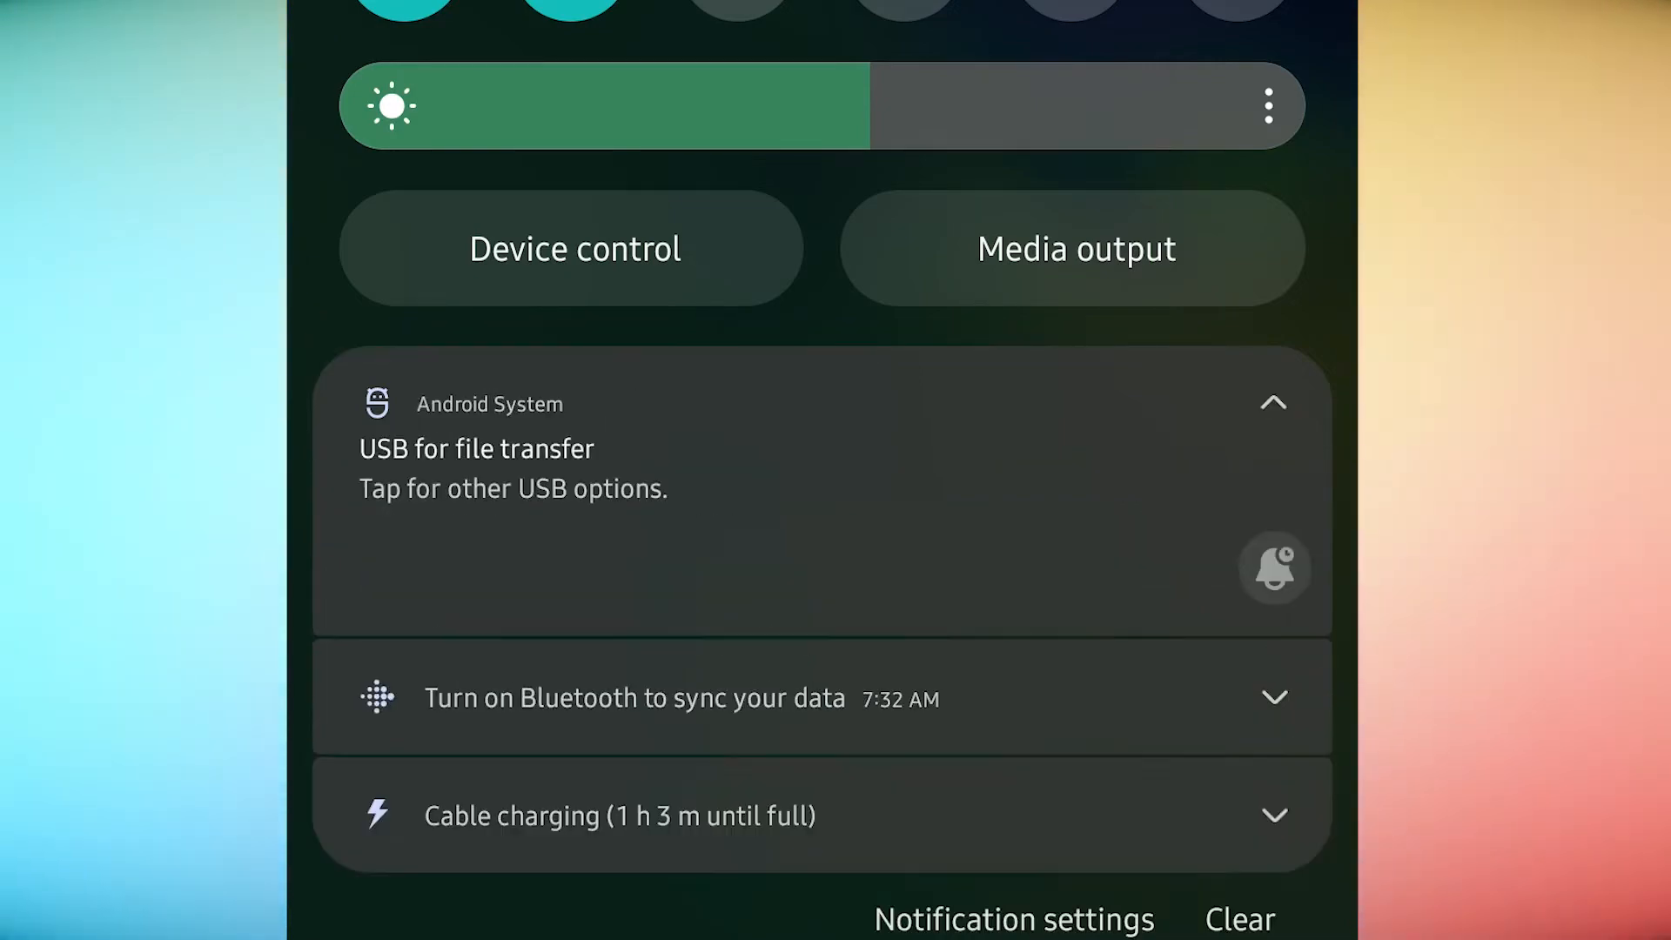
pyautogui.click(512, 469)
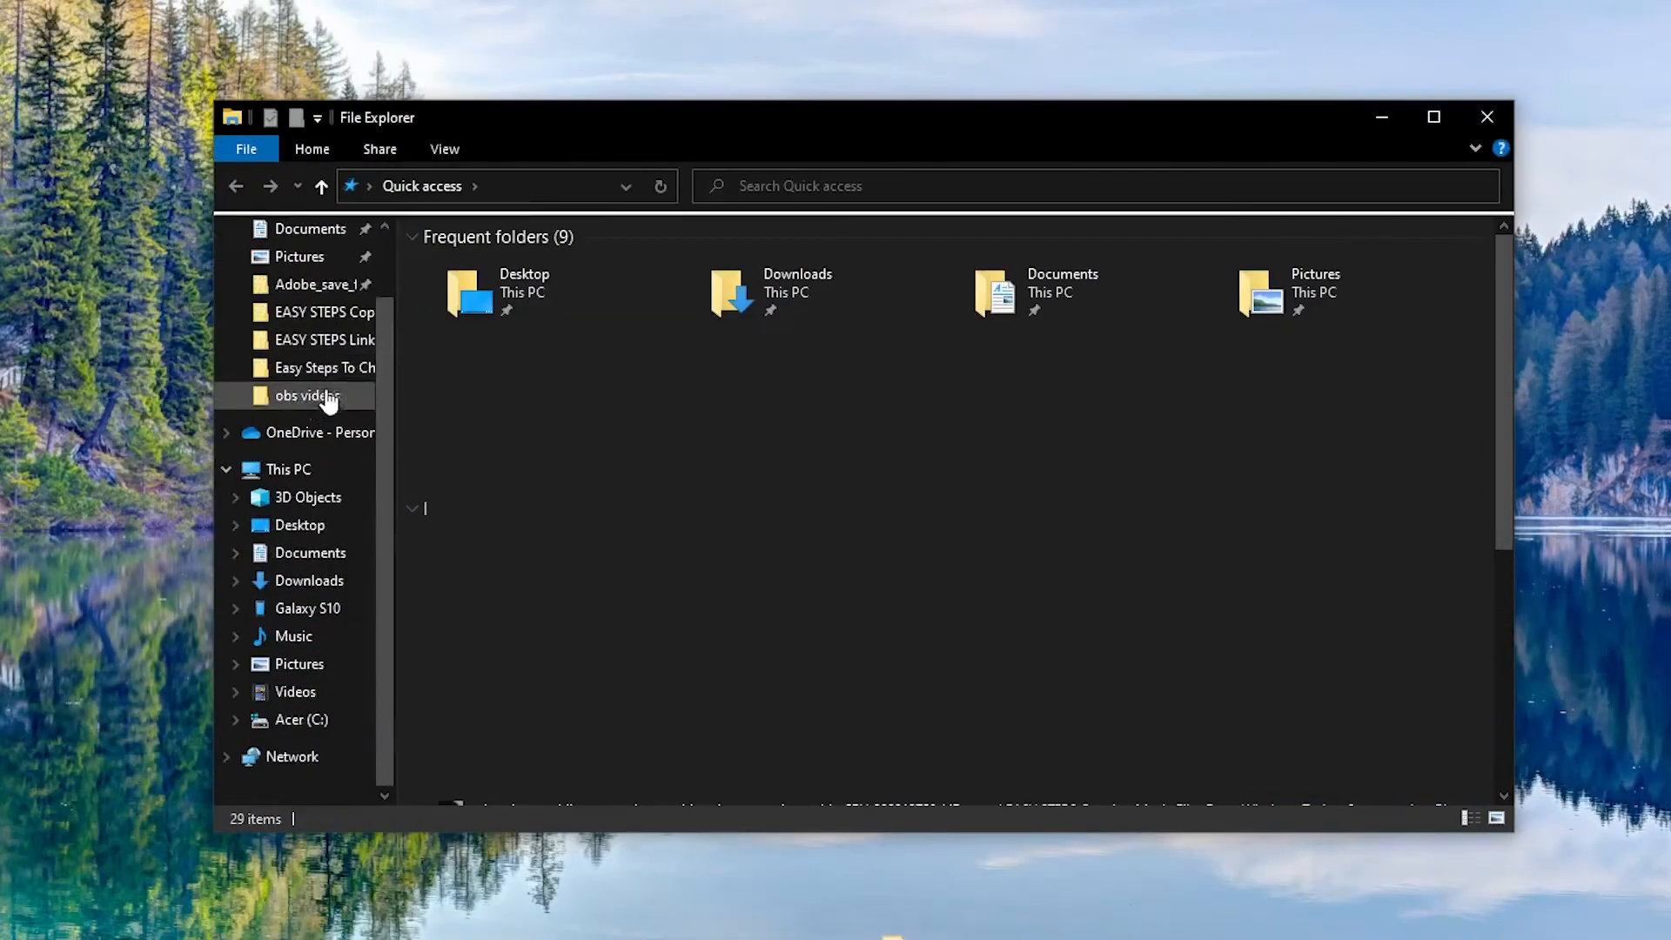
pyautogui.moveTo(307, 609)
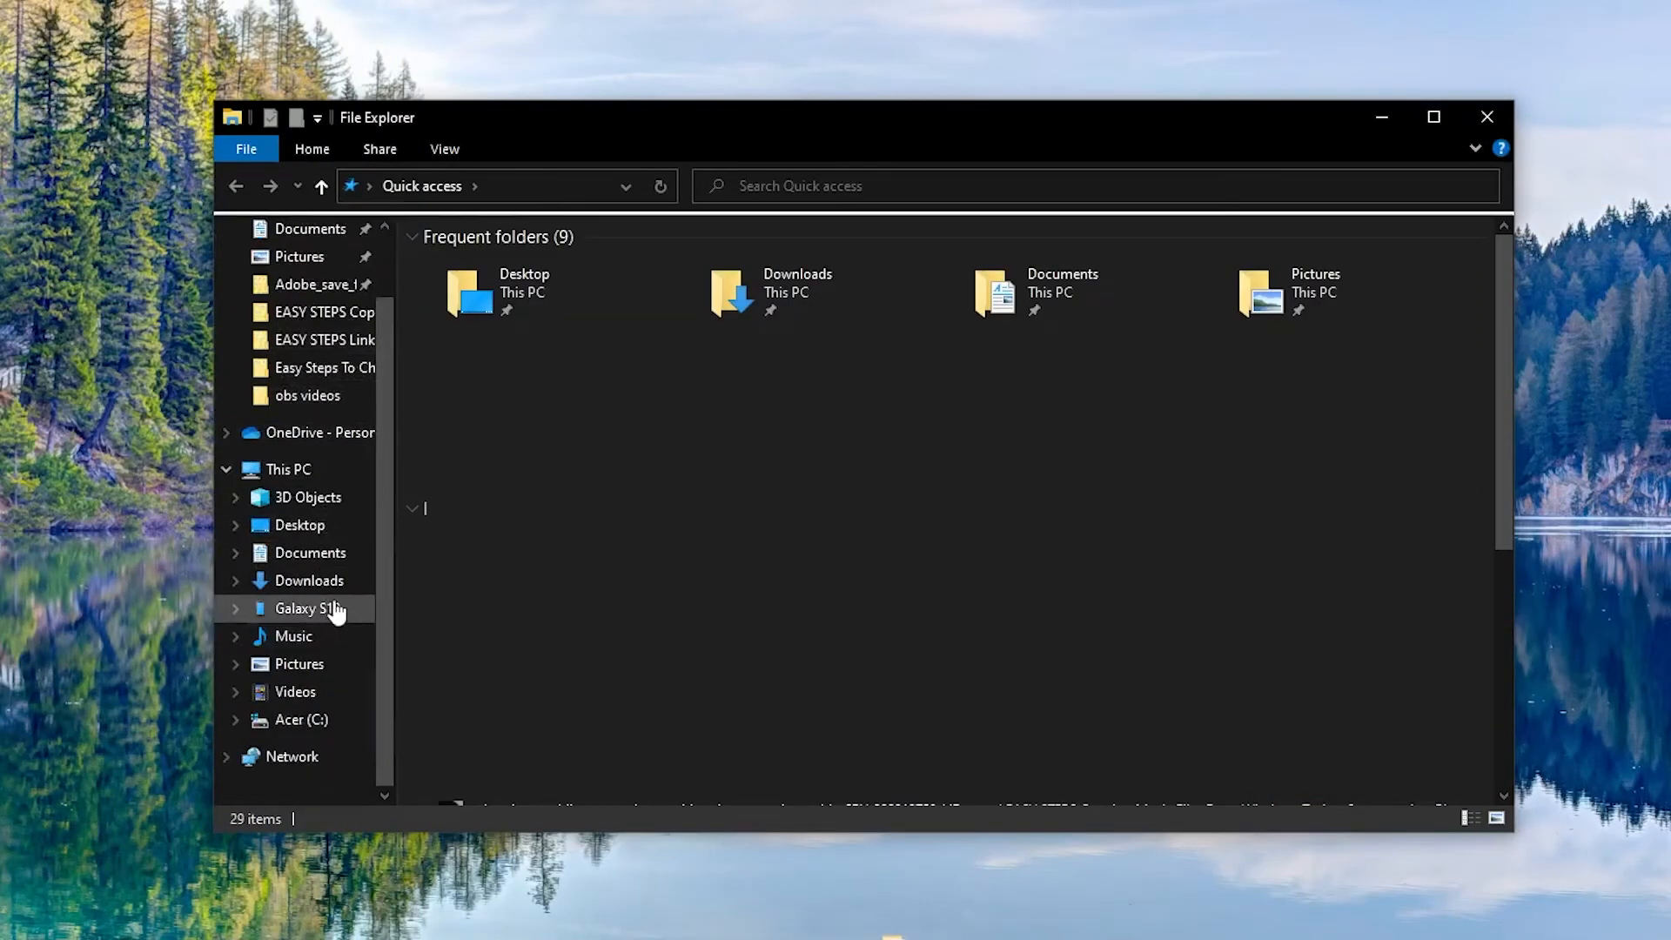
# Step: Open the Galaxy S10's Internal storage from the navigation pane
pyautogui.doubleClick(308, 609)
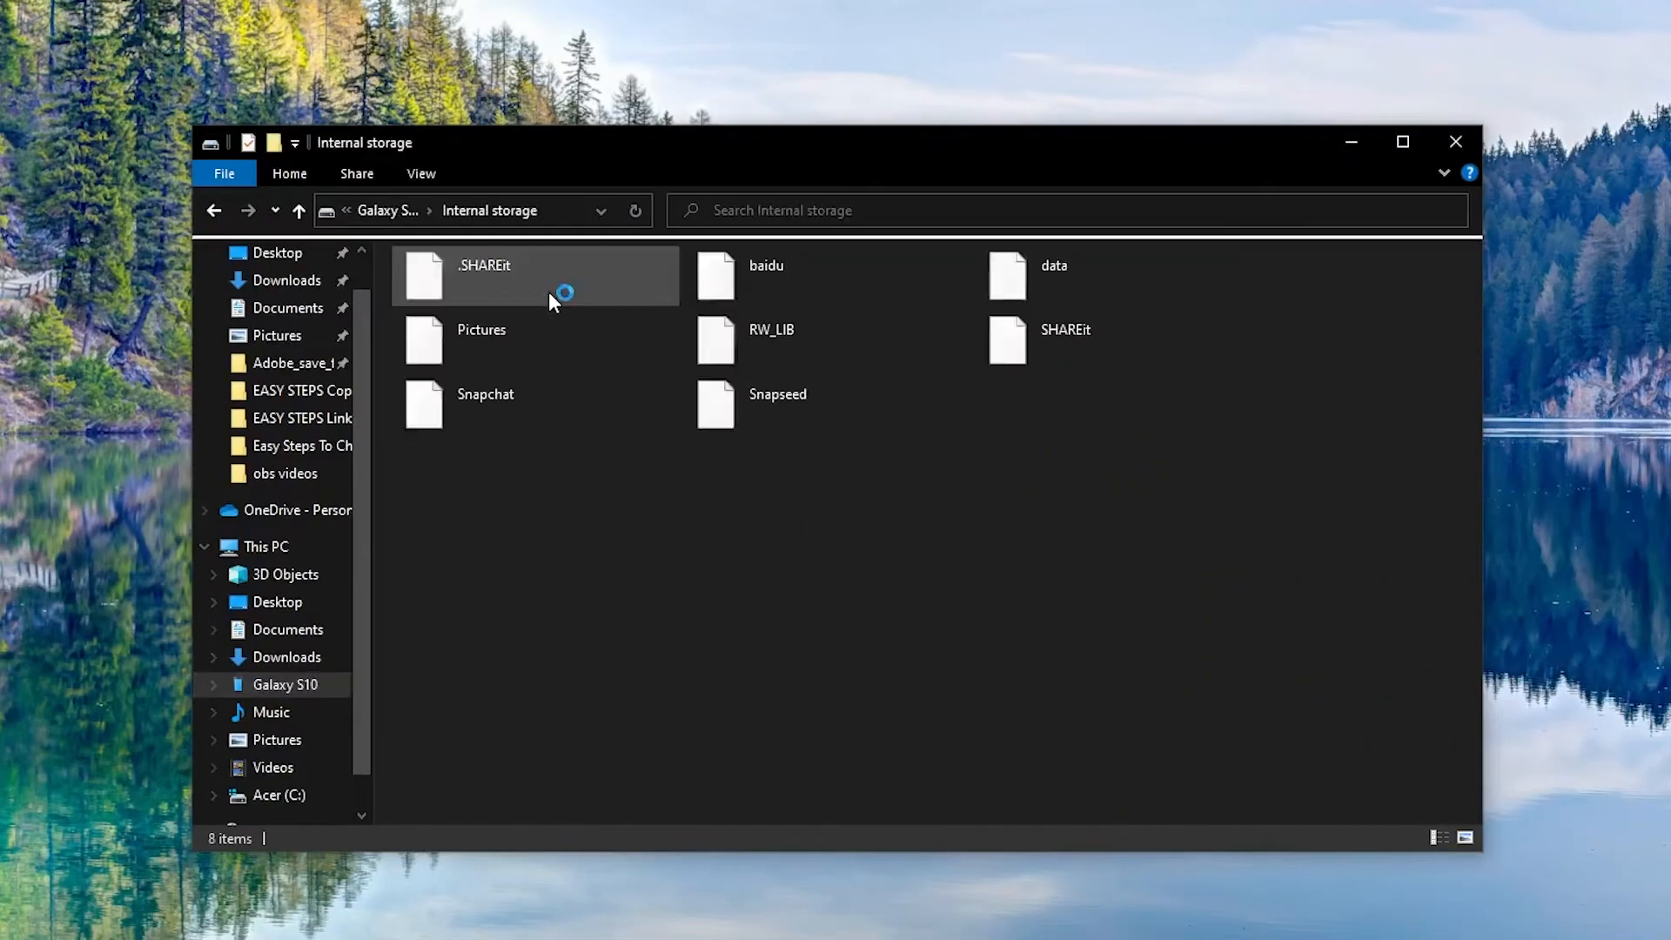